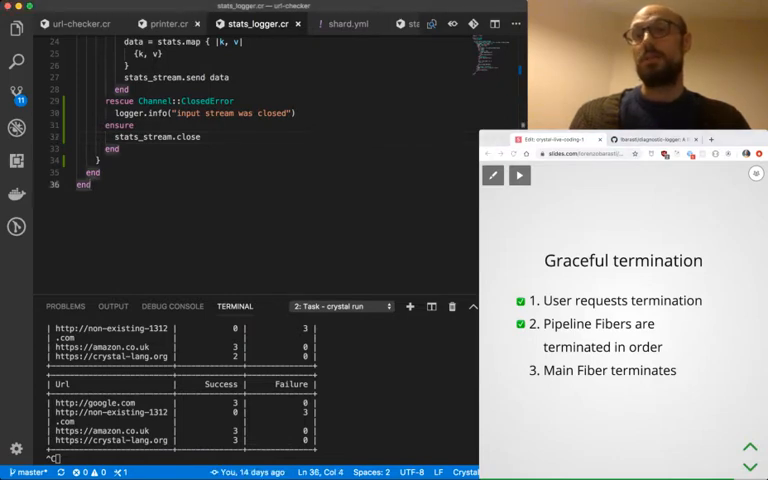
Look over printer.cr, then return to url-checker.cr
click(160, 23)
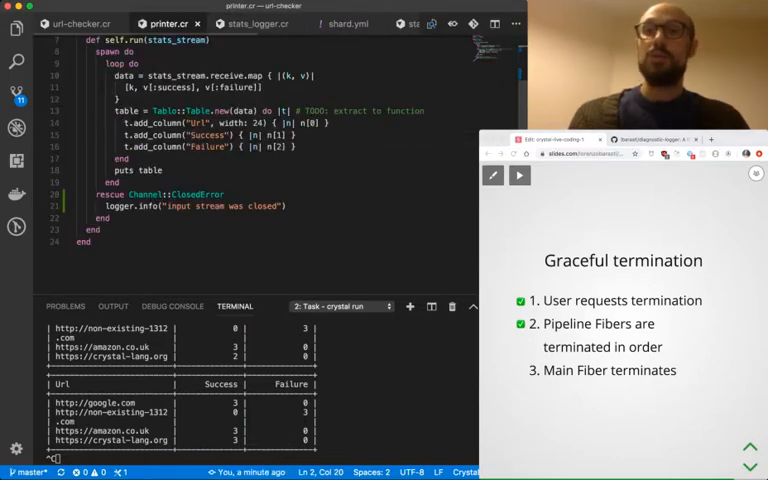
click(65, 23)
text(done.)
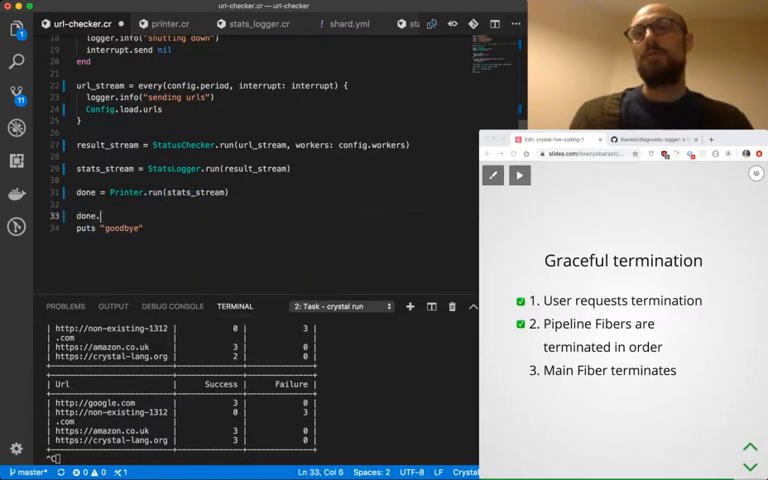
Complete line 33 as done.receive? so the program waits before printing goodbye
text(recei)
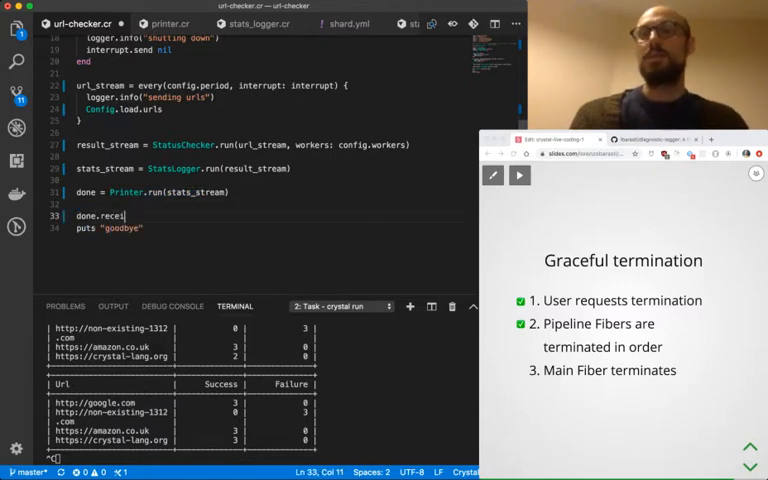
text(ve)
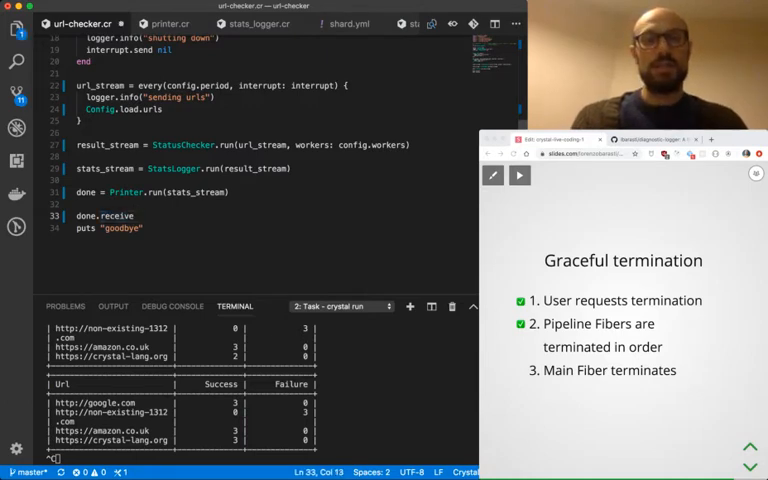
text(?)
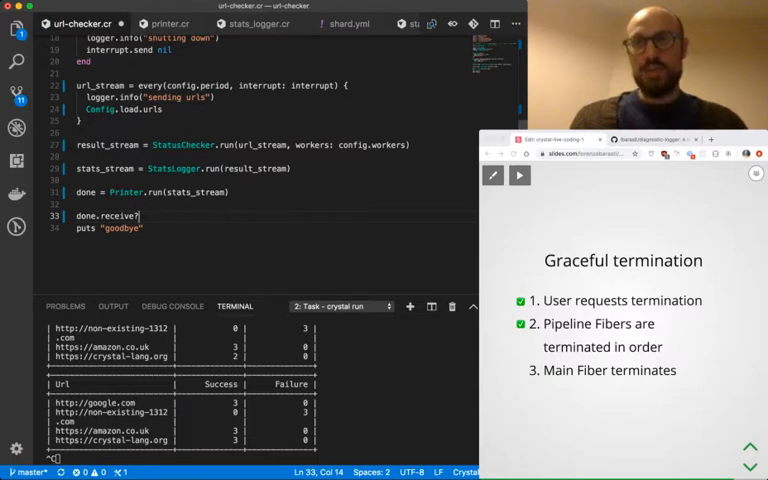
key(Backspace)
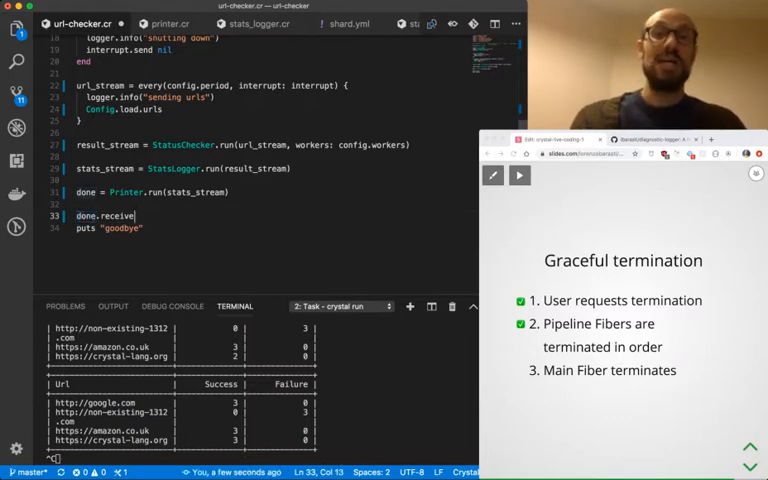
text(?)
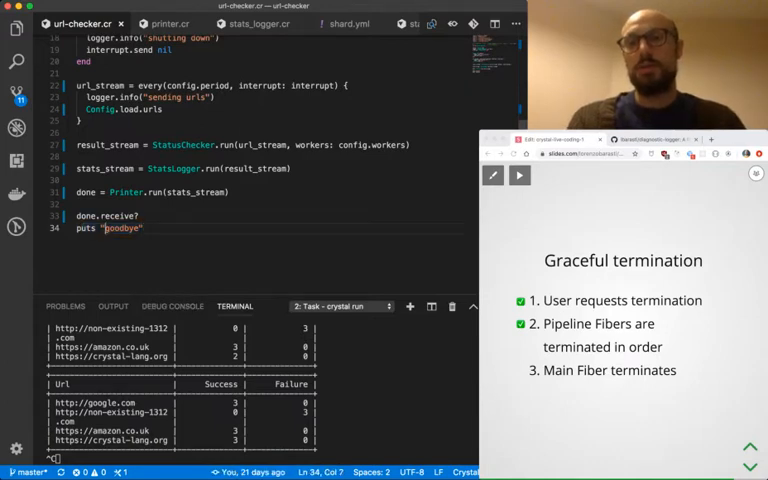
text(\r)
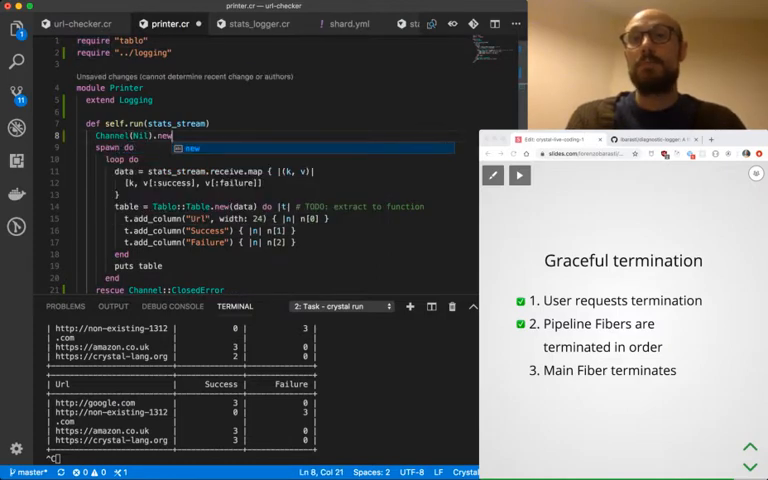
Add an ensure block calling done.close to the printer's tap loop
text(tap { |done|)
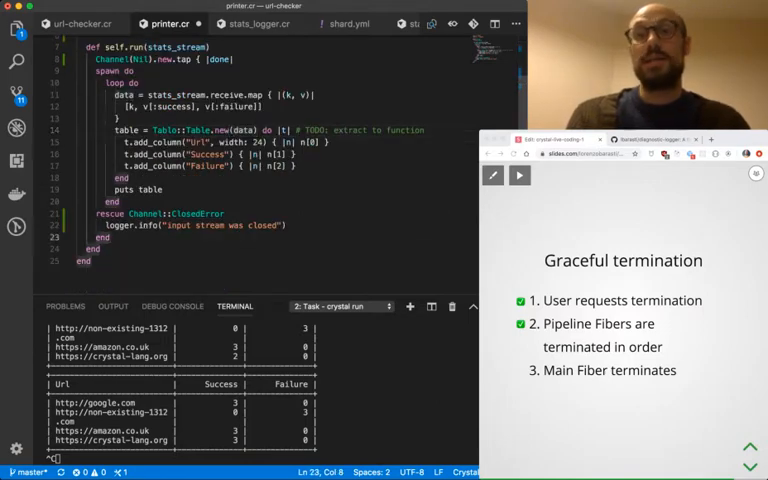
text(ensure)
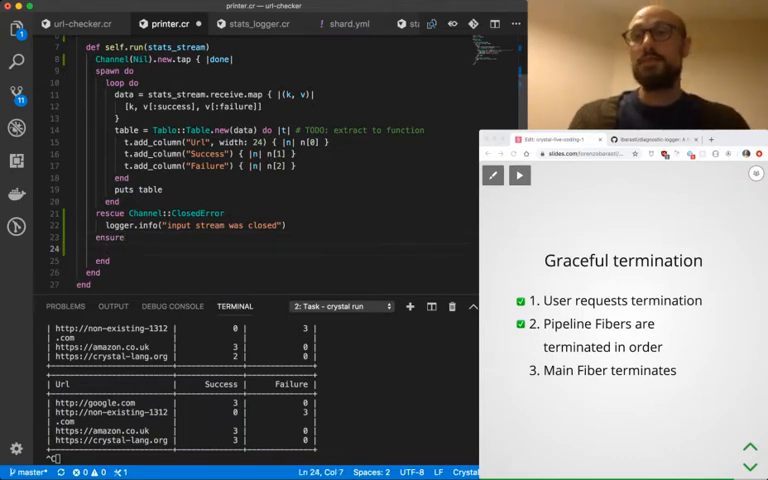
text(d)
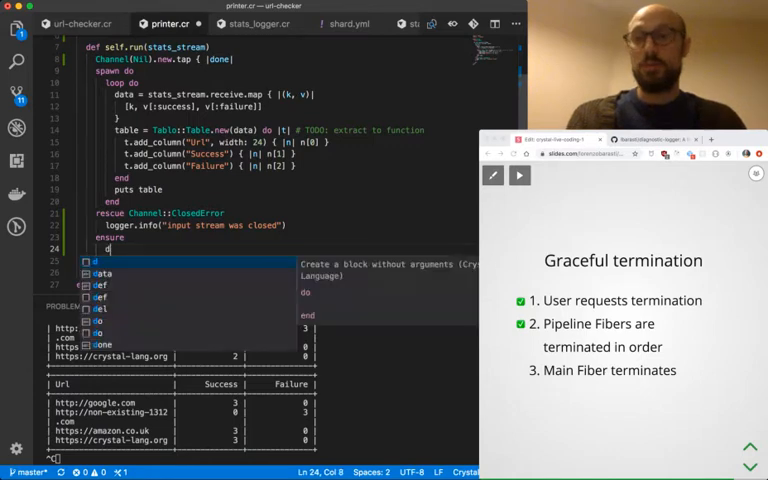
text(one.close)
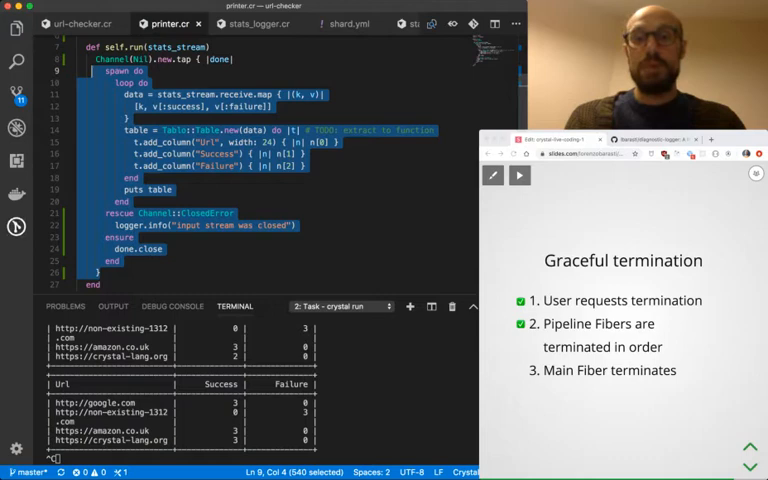
click(75, 23)
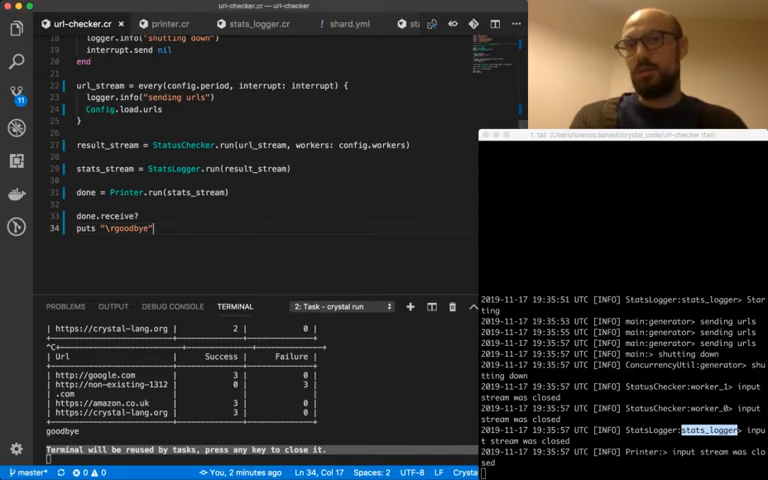
Switch to stats_logger.cr and view its self.run method with the Channel tap block
double_click(184, 145)
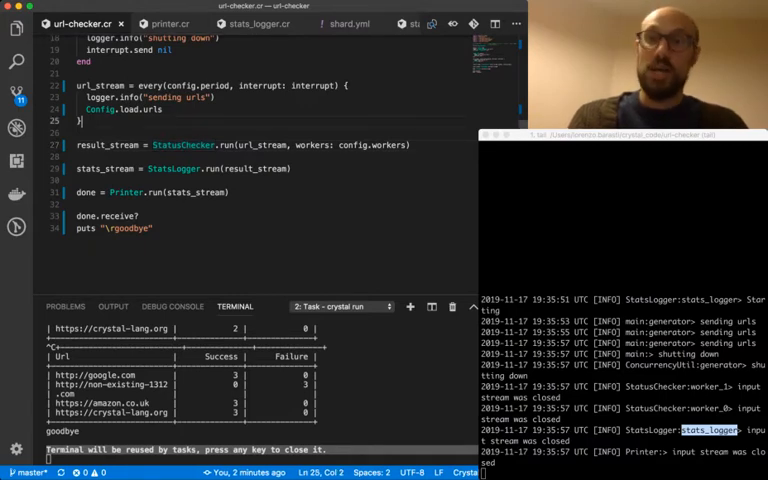
click(168, 23)
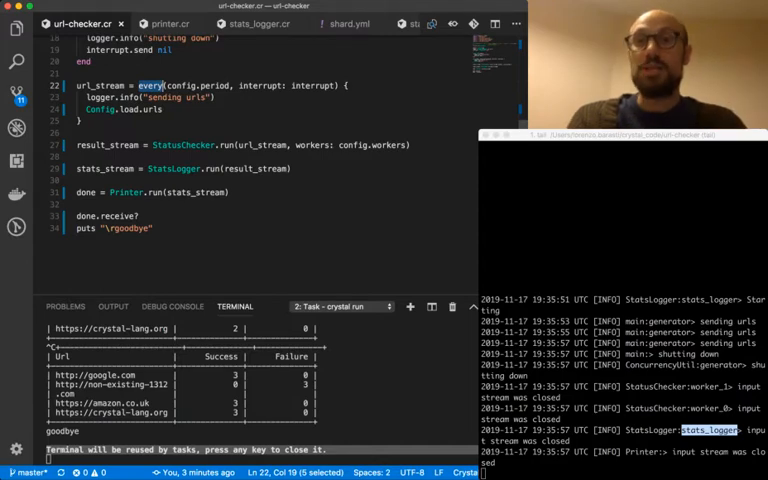
click(259, 23)
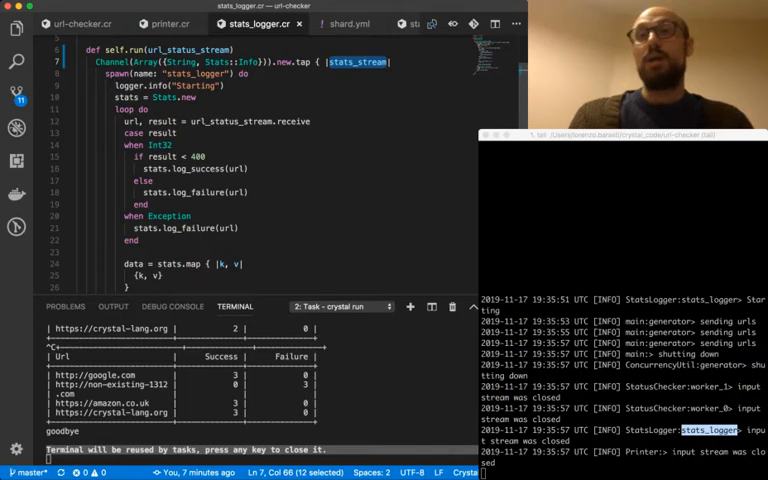
scroll(down, 3)
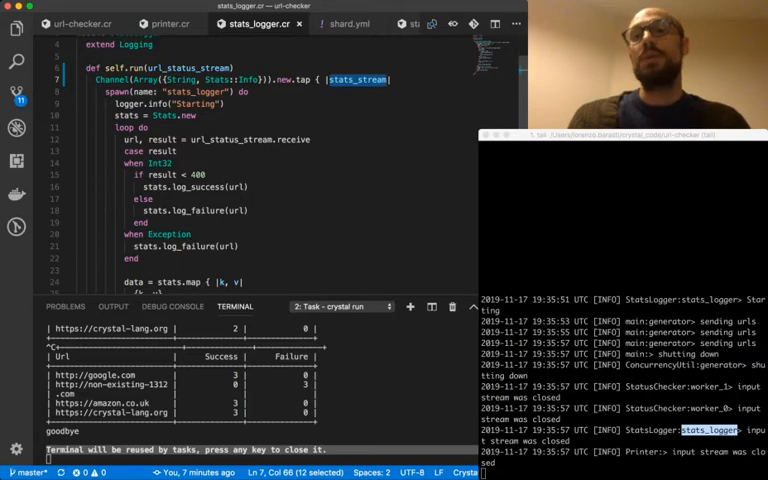
scroll(down, 3)
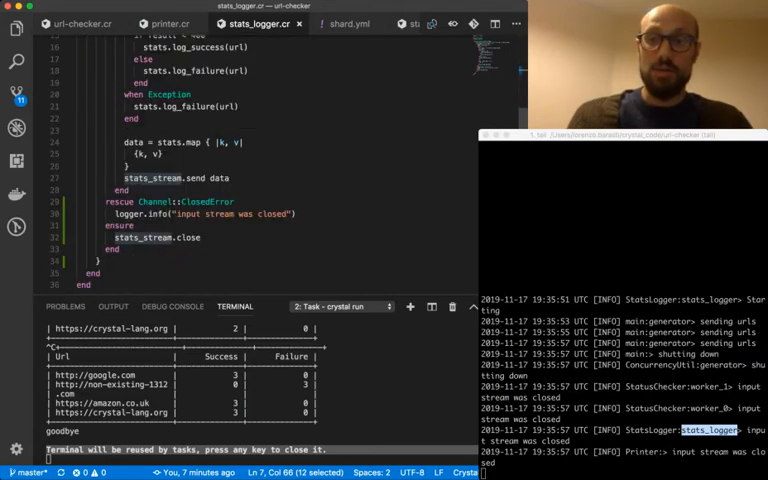
double_click(190, 201)
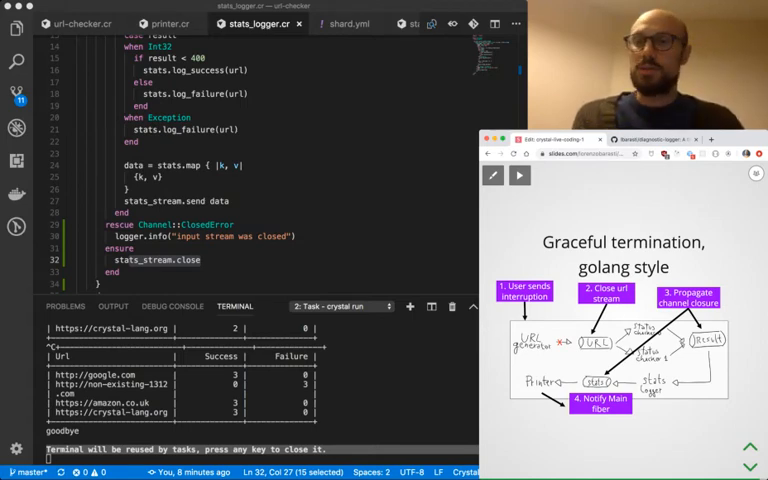
click(90, 236)
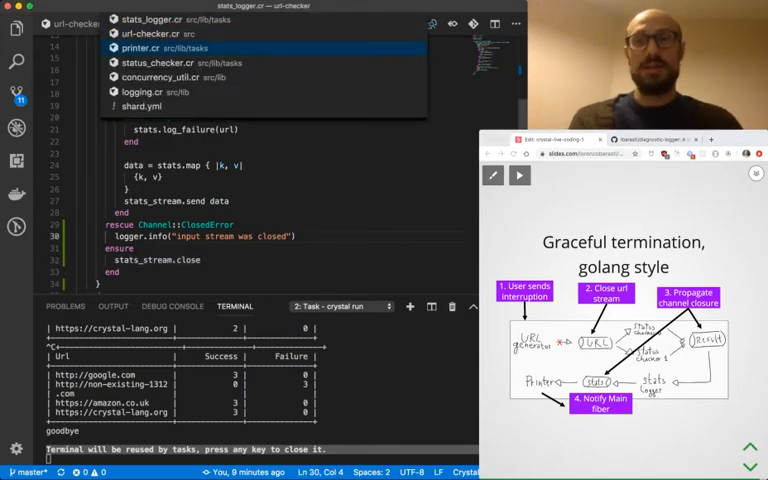
Open status_checker.cr and add logger.info("input stream was closed") under the worker's rescue
click(155, 63)
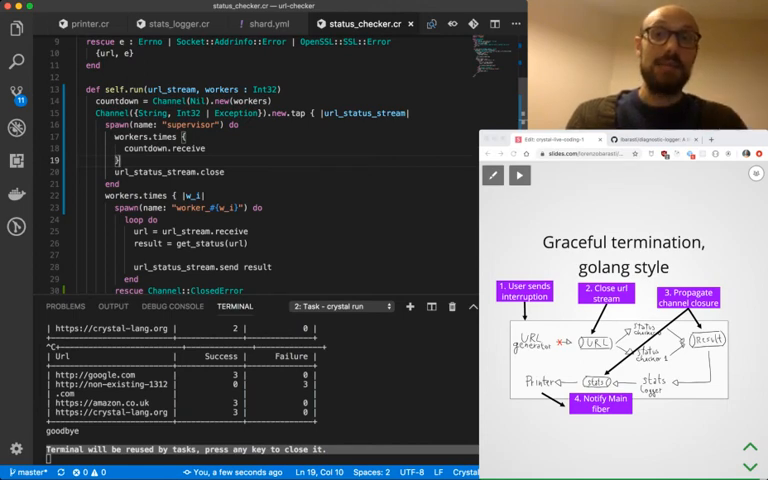
text(logger.info("input stream was closed"))
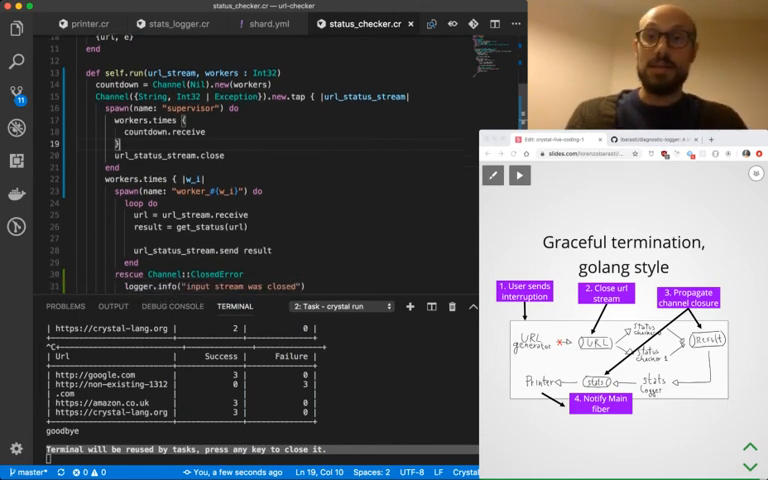